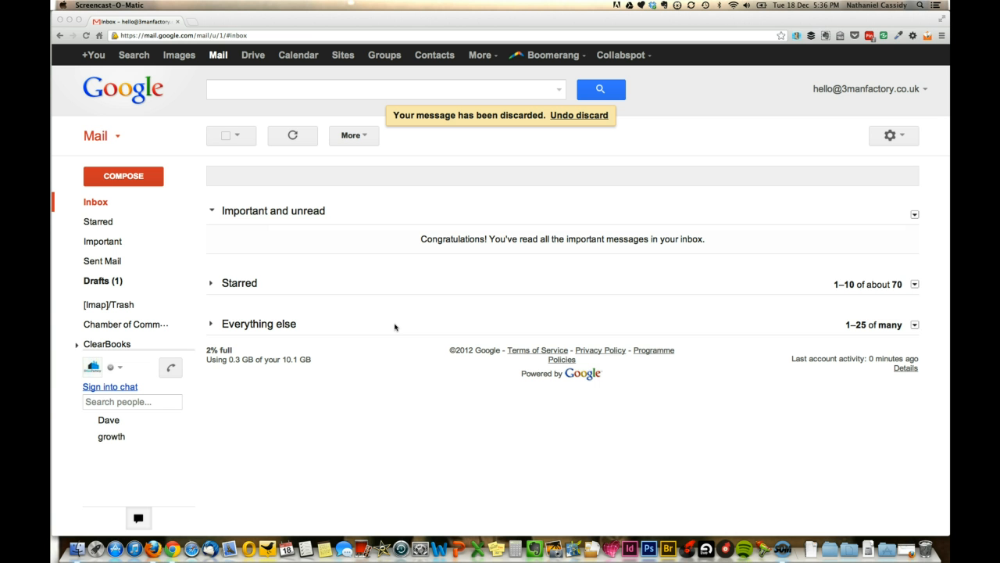
pyautogui.moveTo(450, 269)
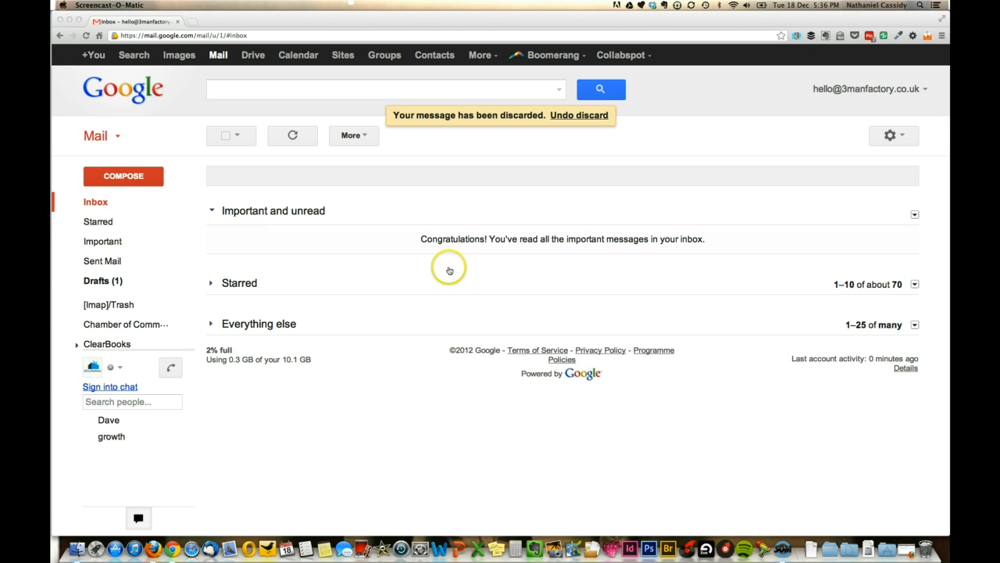
pyautogui.moveTo(833, 100)
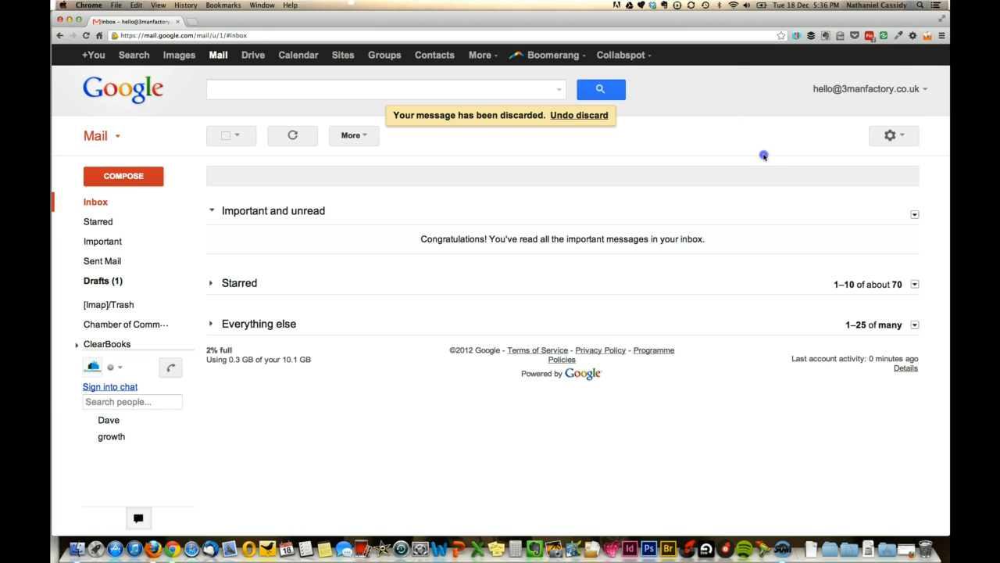
# Step: Discard the Gmail draft and bring up Chrome's application menu from the menu bar
pyautogui.click(890, 135)
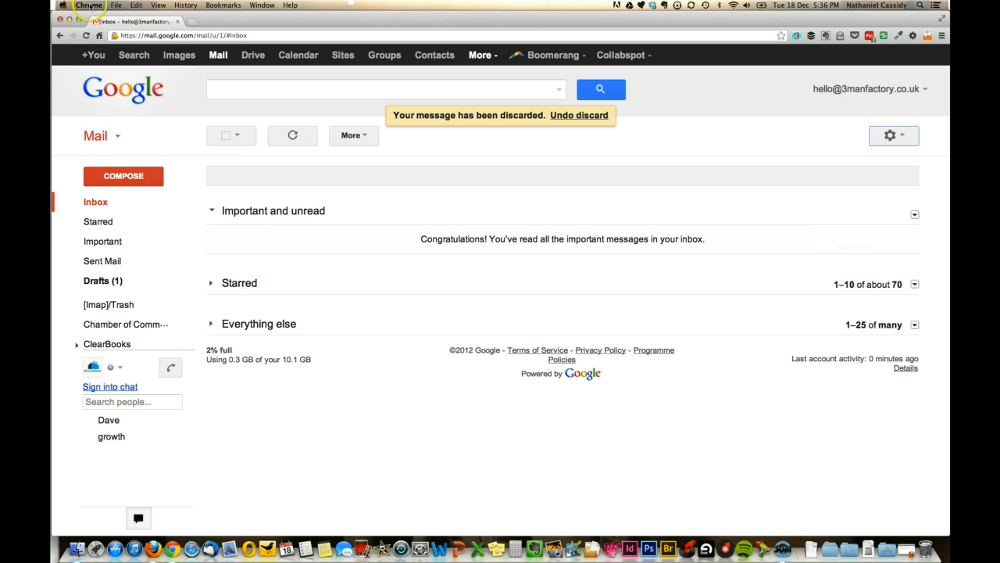
pyautogui.click(88, 6)
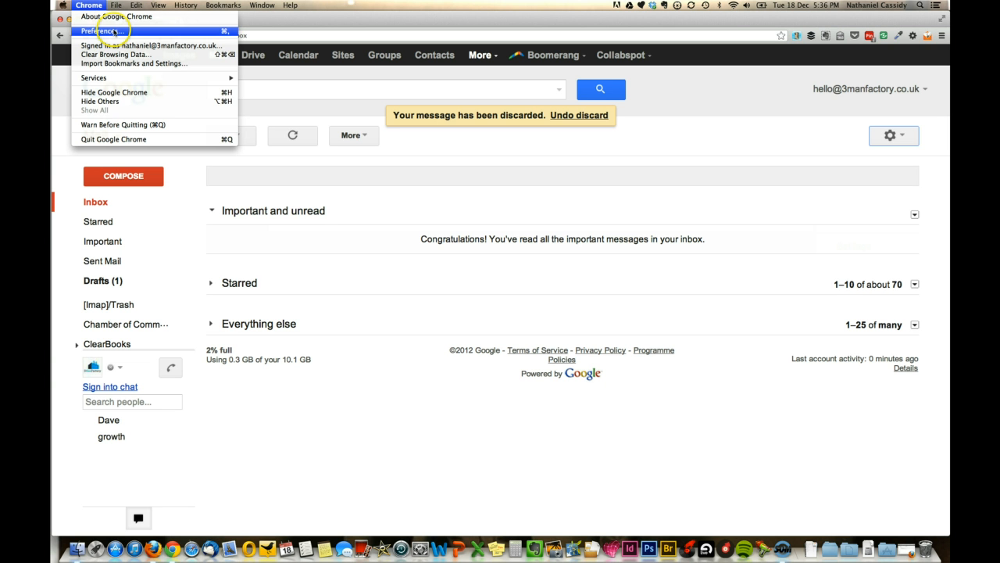
# Step: Go to Chrome's Extensions page and scroll to the end of the installed list
pyautogui.click(100, 31)
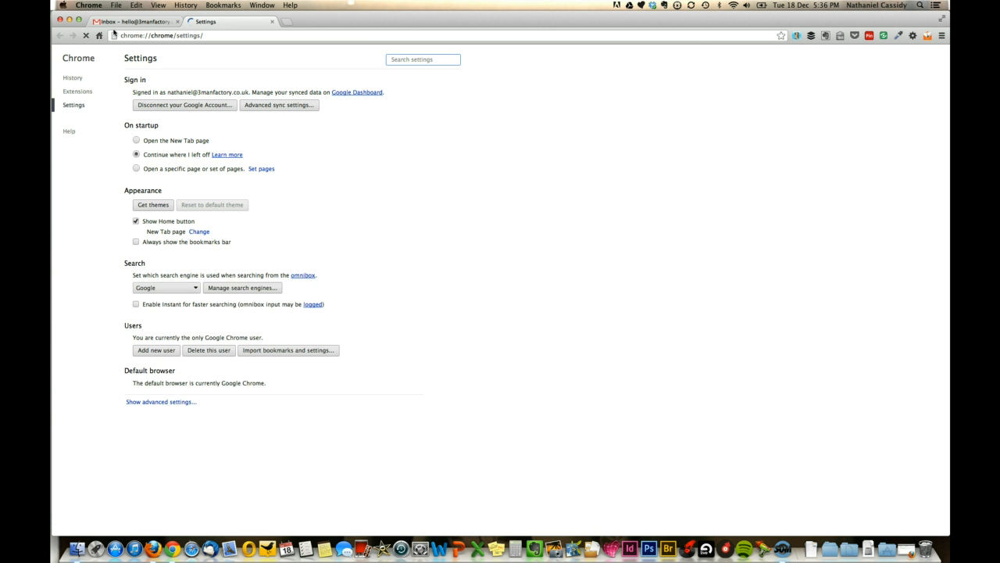
pyautogui.click(76, 90)
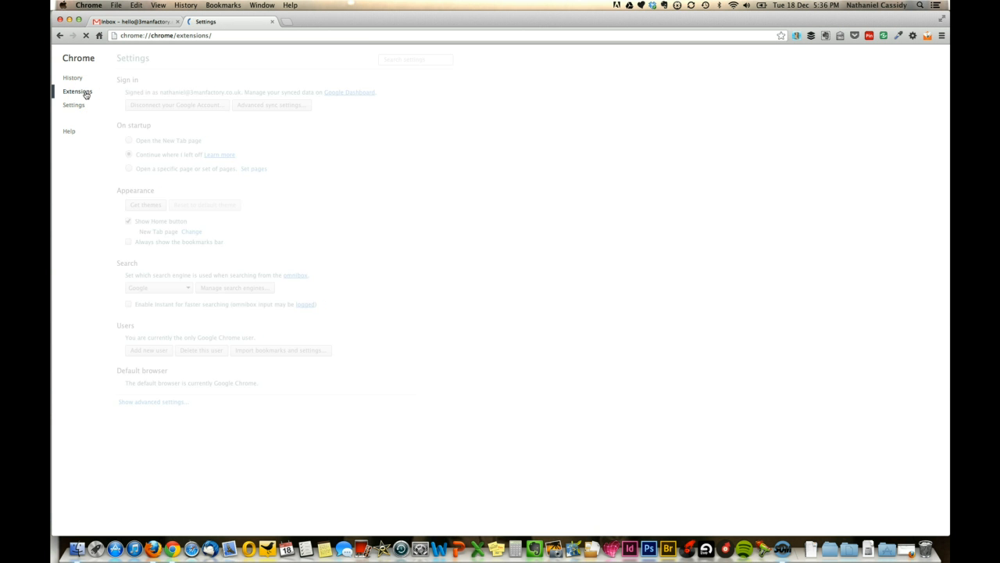
pyautogui.click(77, 90)
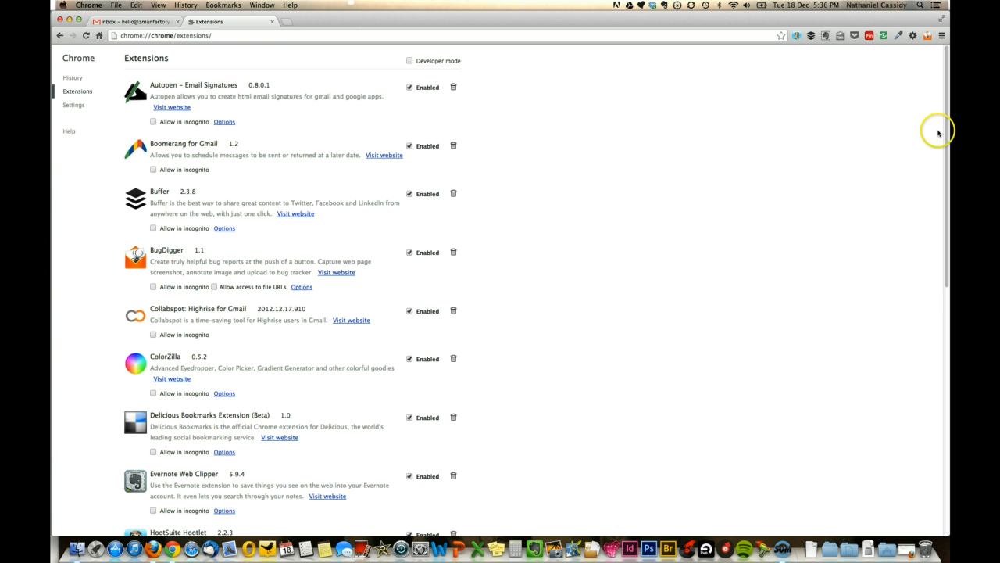
pyautogui.scroll(-3)
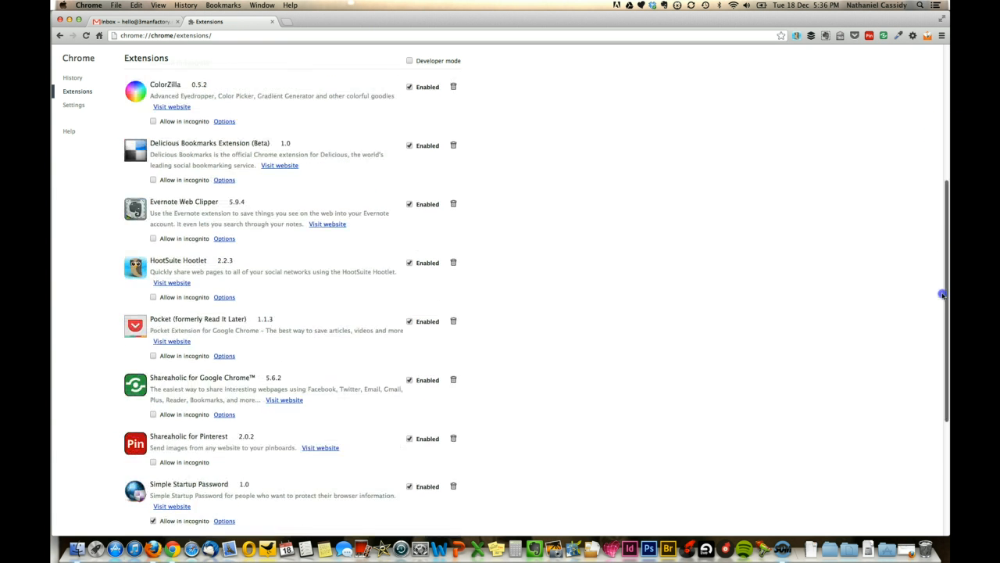
pyautogui.scroll(-3)
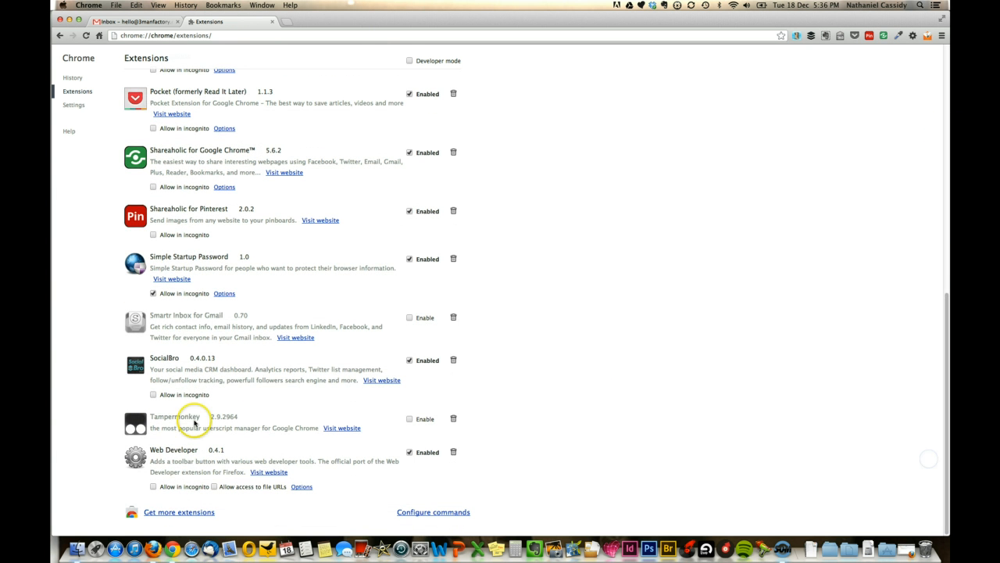
pyautogui.moveTo(178, 513)
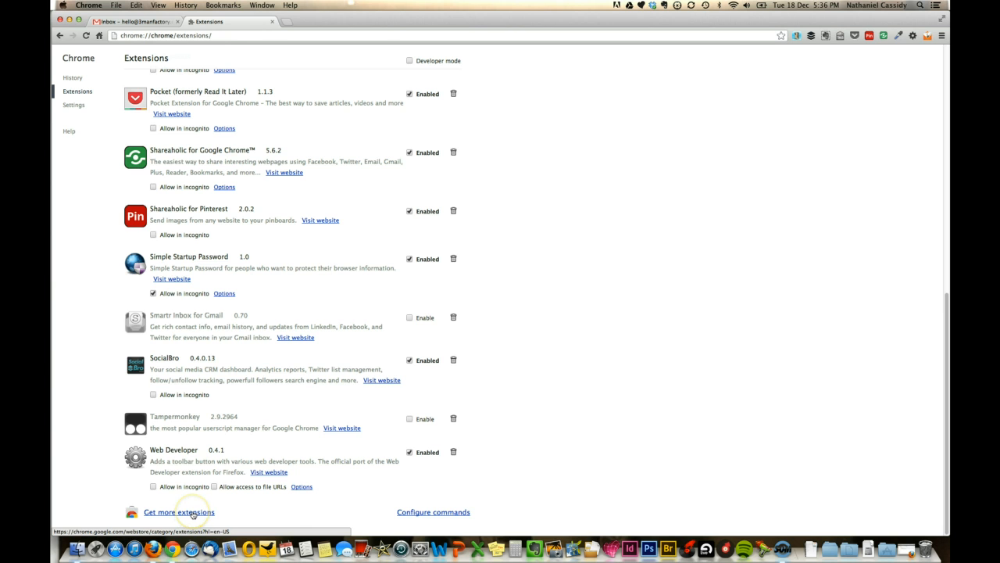
# Step: Search the Chrome Web Store for 'autopen' and view the Autopen - Email Signatures listing
pyautogui.click(178, 513)
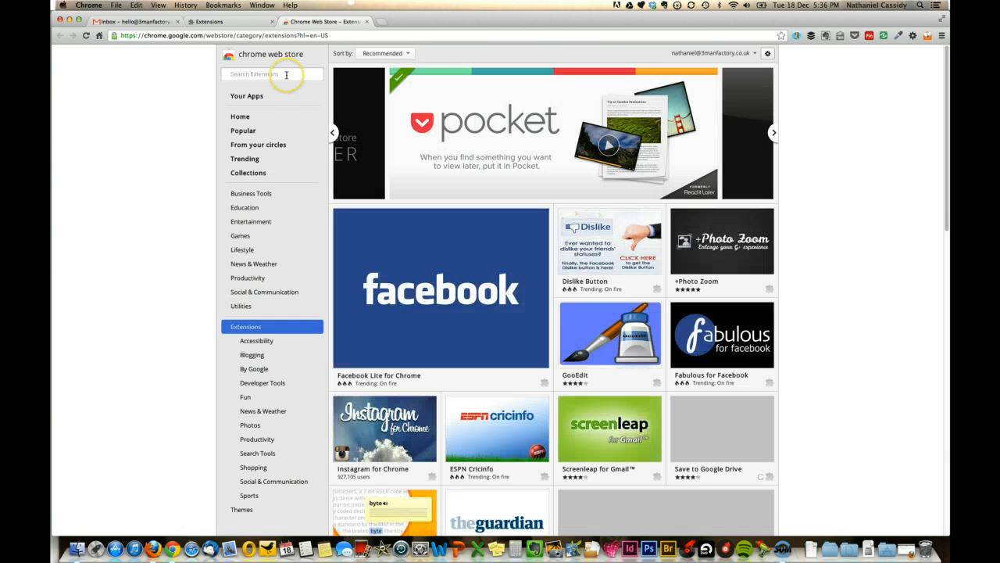
pyautogui.write('autopen')
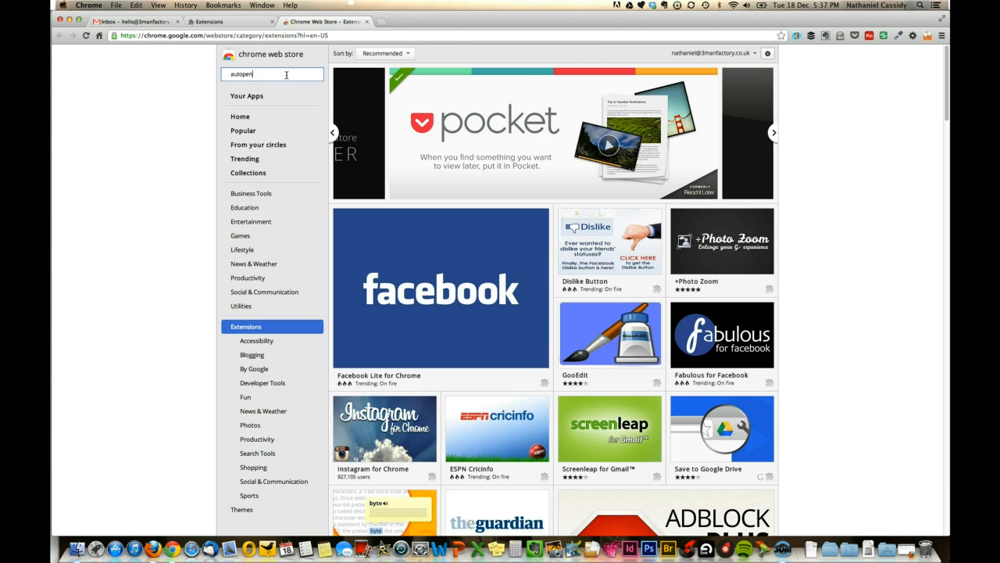
pyautogui.press('Return')
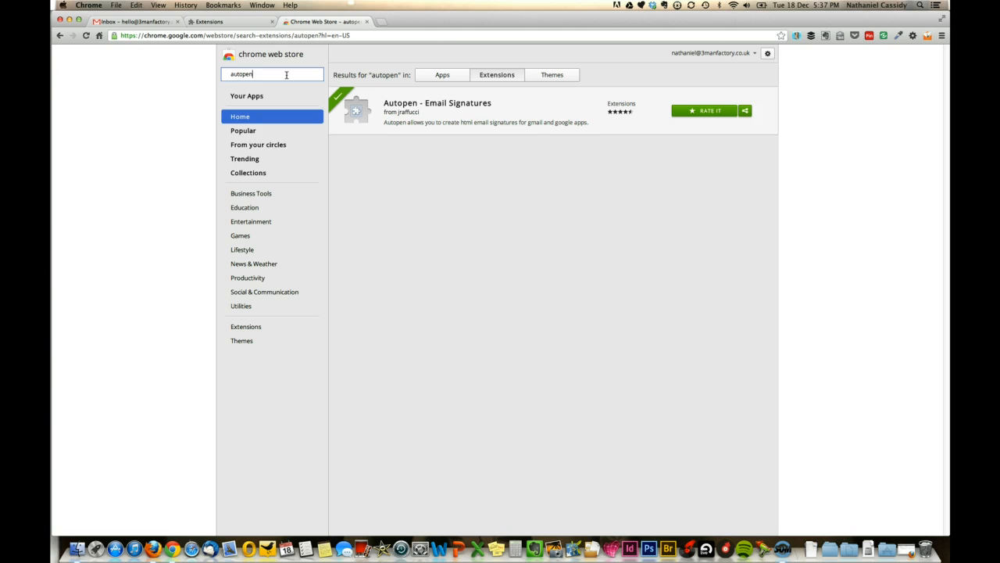
pyautogui.moveTo(409, 103)
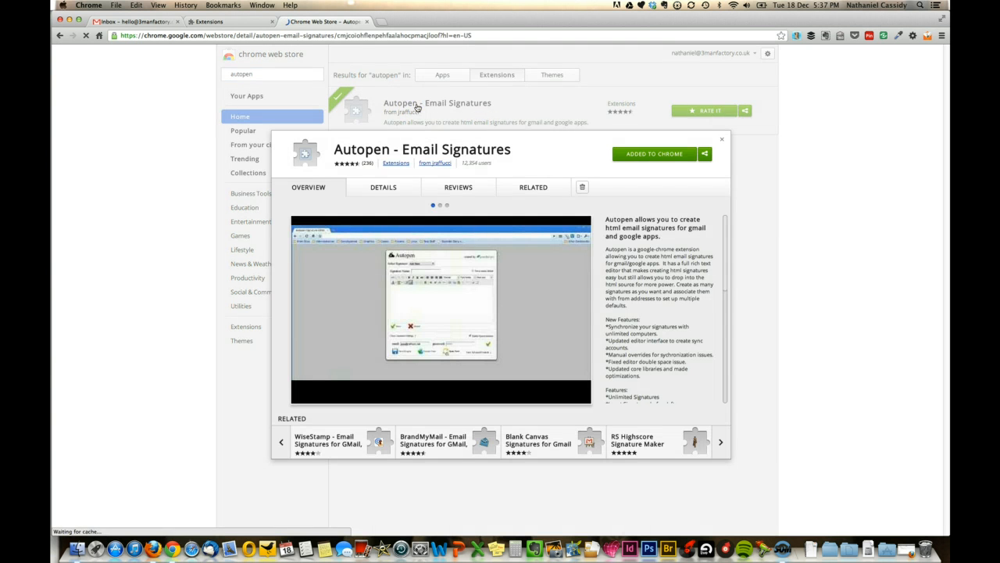
pyautogui.click(655, 153)
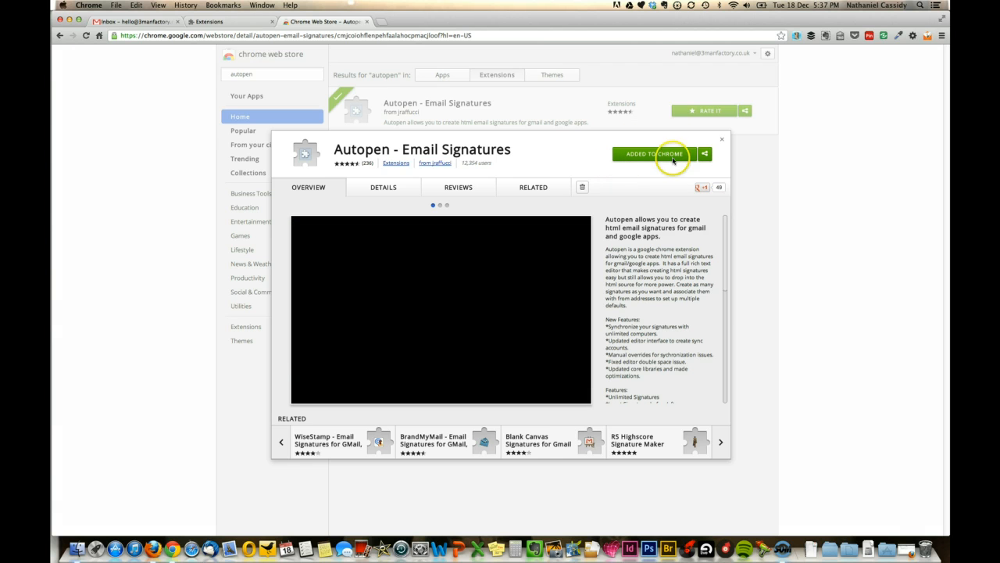
pyautogui.moveTo(613, 166)
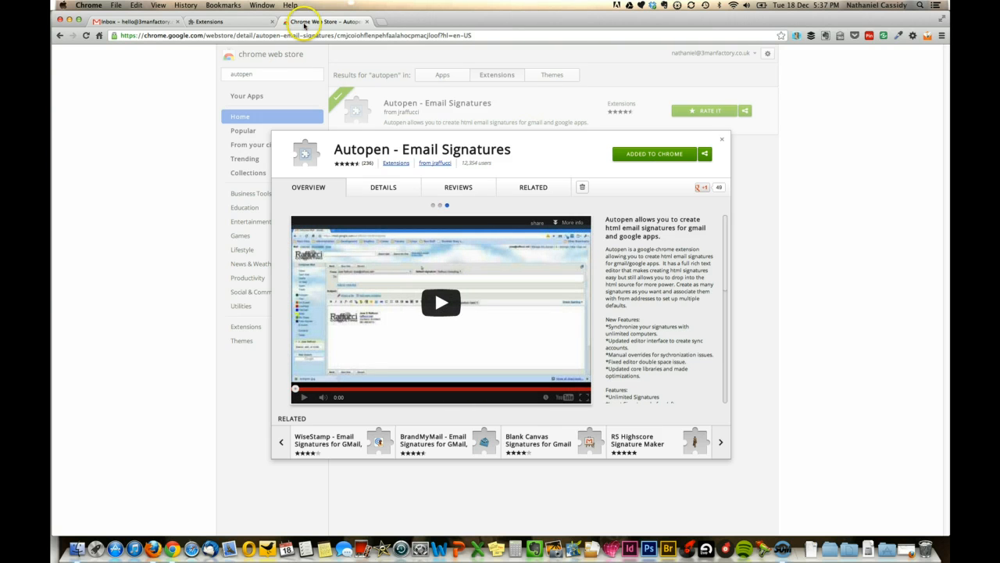
# Step: Return to the Extensions page and go to Autopen's Options at the top of the list
pyautogui.click(206, 21)
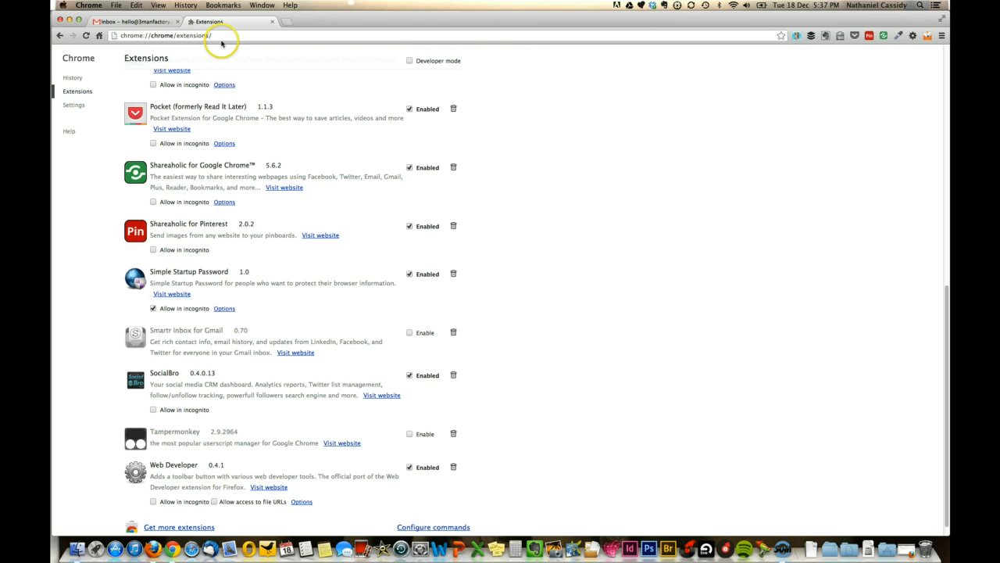
pyautogui.scroll(3)
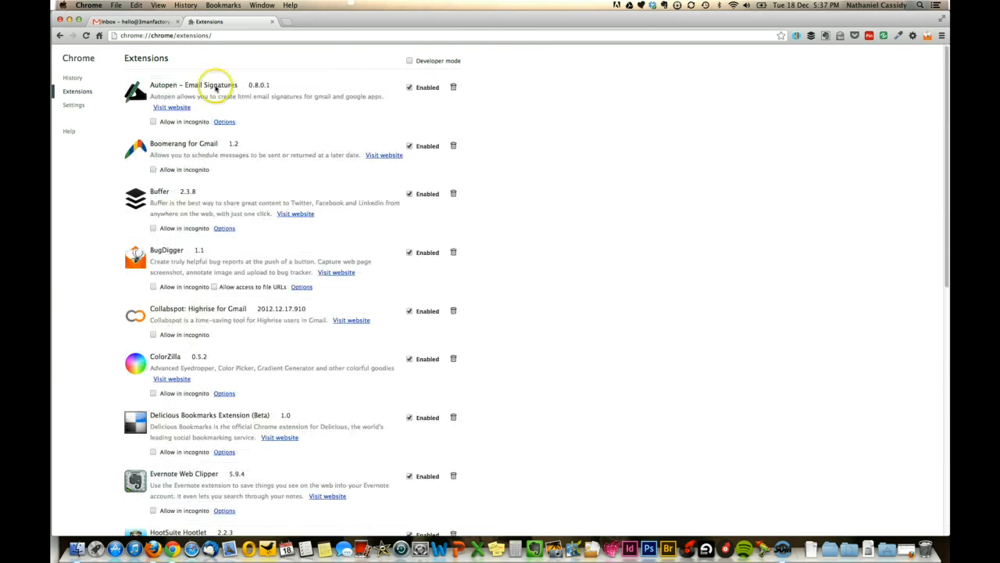
pyautogui.moveTo(237, 103)
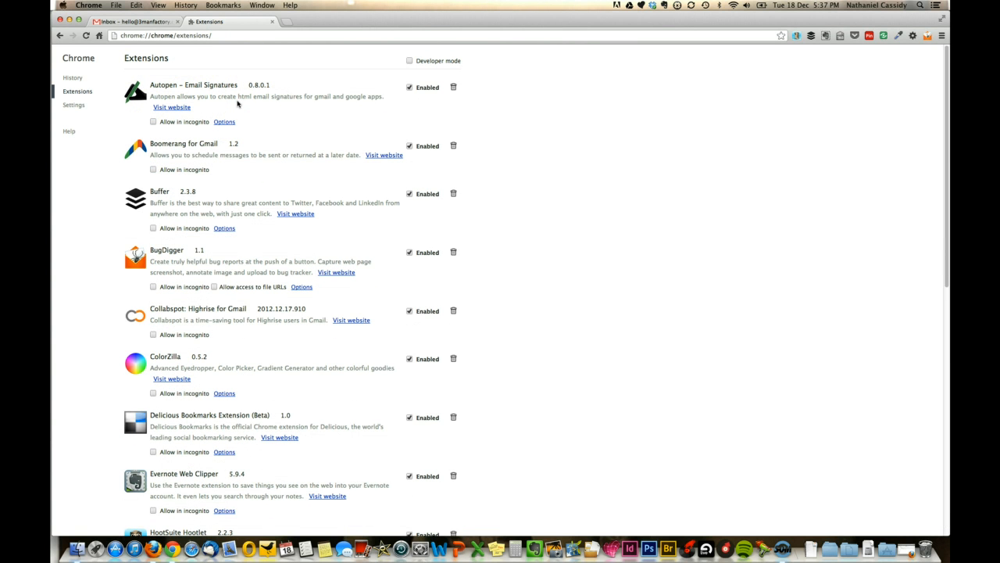
pyautogui.moveTo(231, 131)
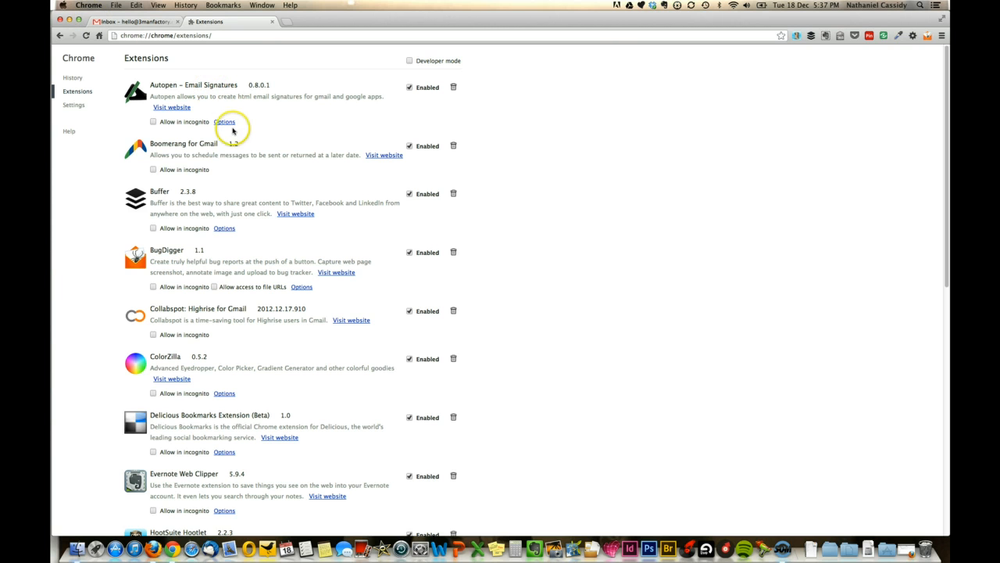
pyautogui.click(225, 122)
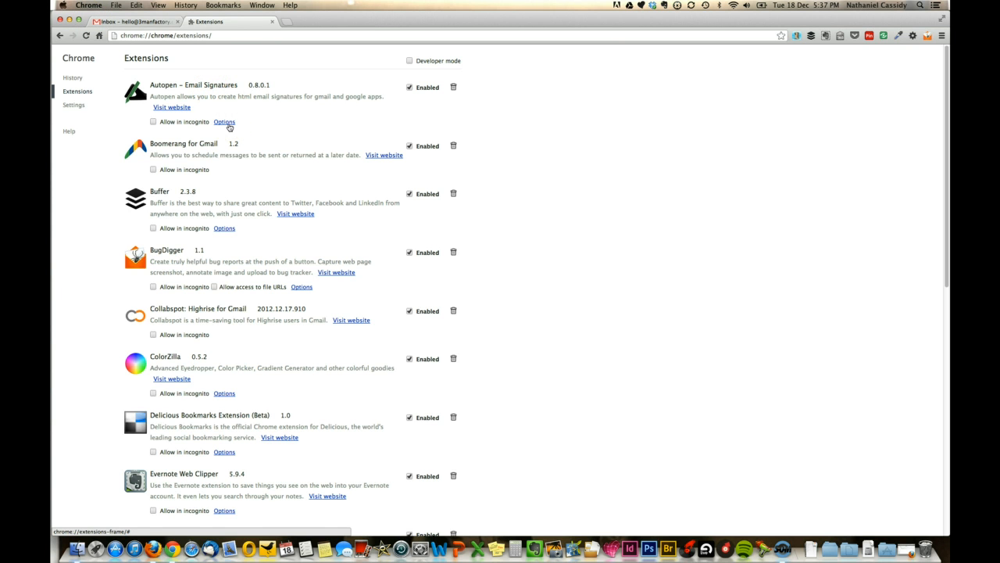
# Step: In Autopen's editor, load the existing 3ManFactory signature, then start a new blank one
pyautogui.click(225, 122)
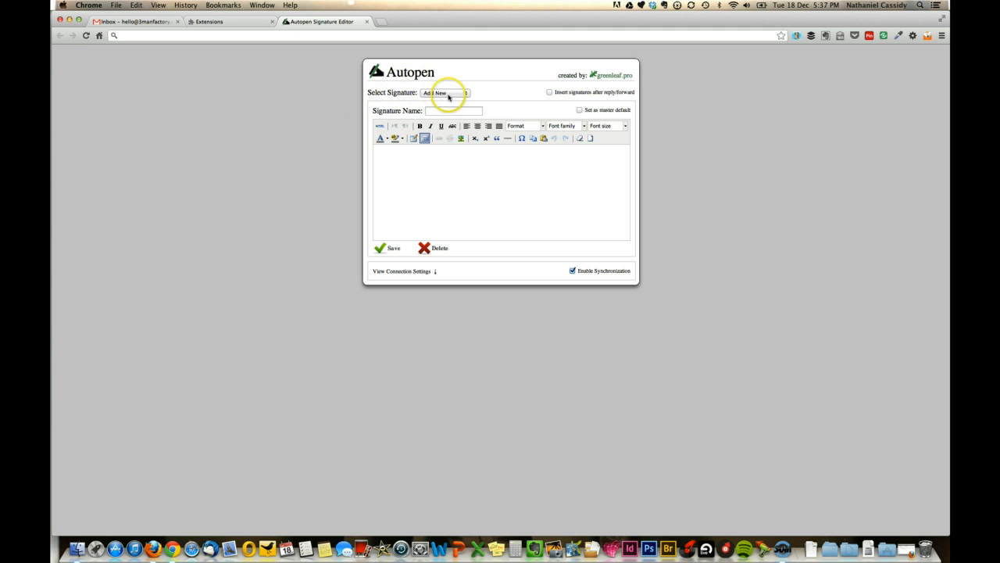
pyautogui.click(446, 92)
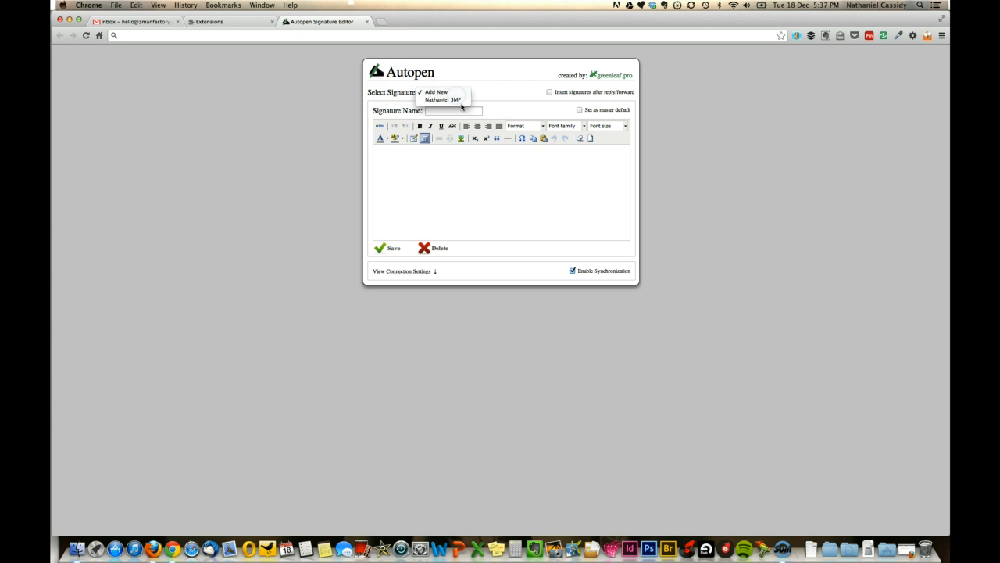
pyautogui.click(442, 100)
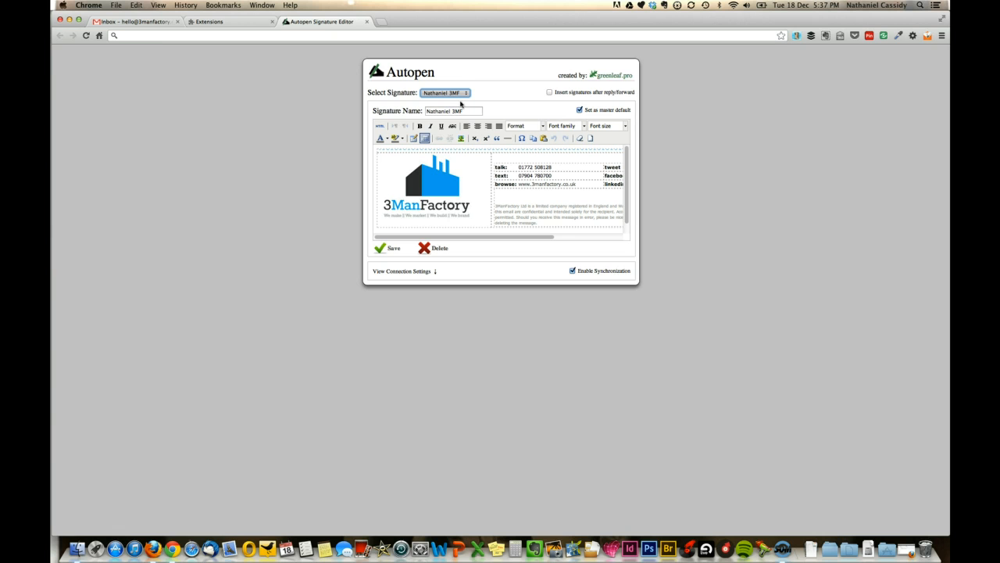
pyautogui.click(446, 93)
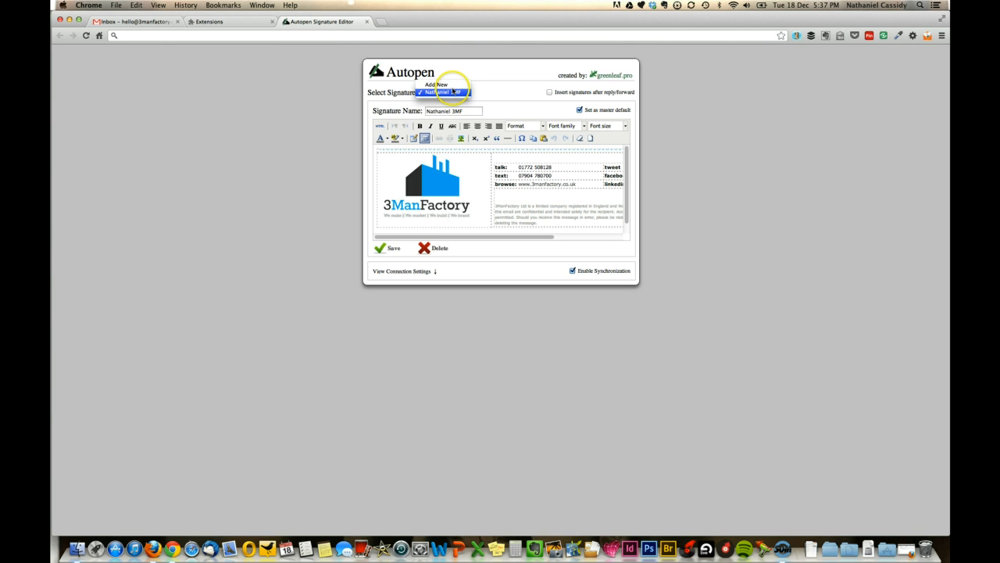
pyautogui.click(435, 84)
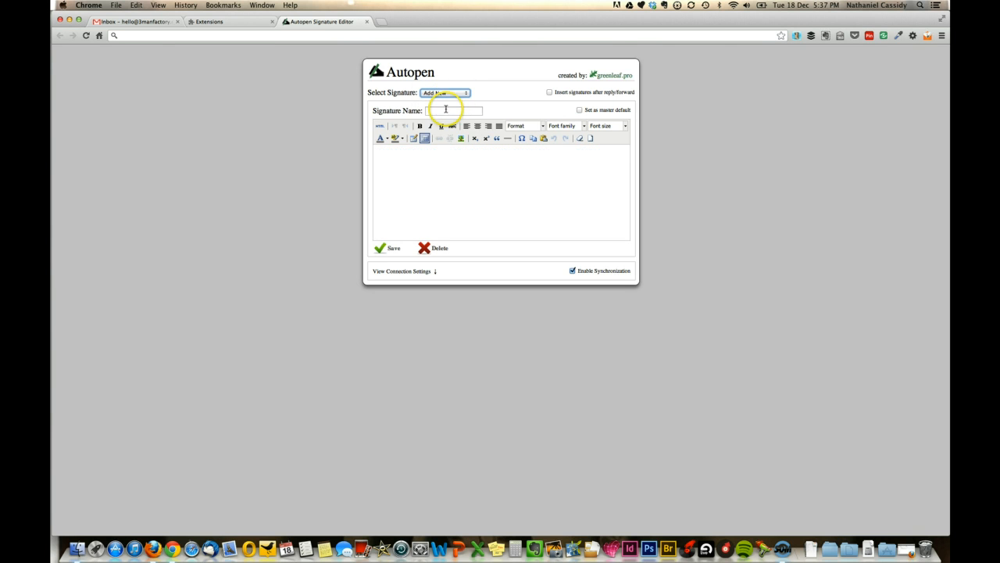
pyautogui.click(454, 109)
pyautogui.write('Popdan')
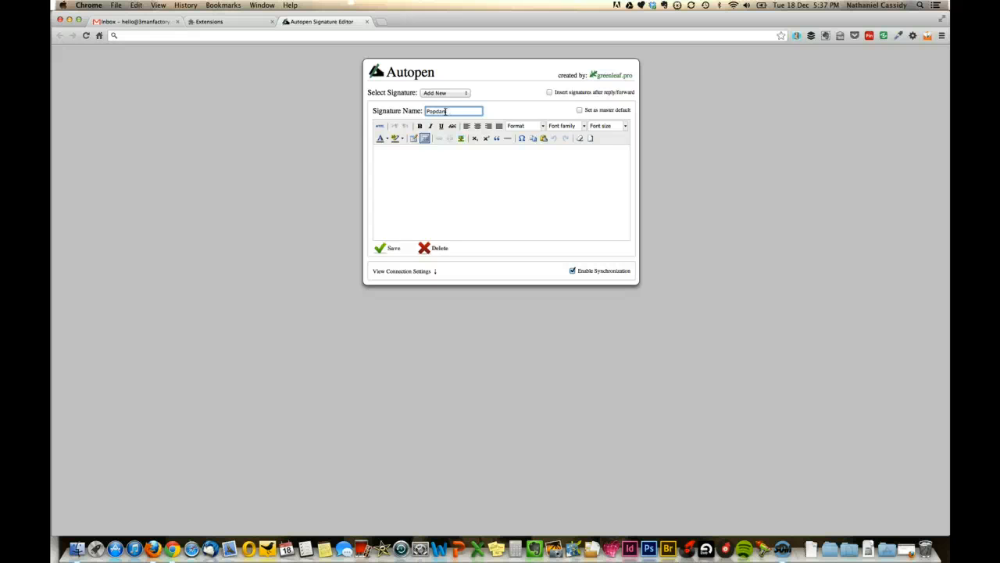
# Step: Name the new signature 'Hello @ 3mf' after trying Sue and Michelle
pyautogui.write('Sue')
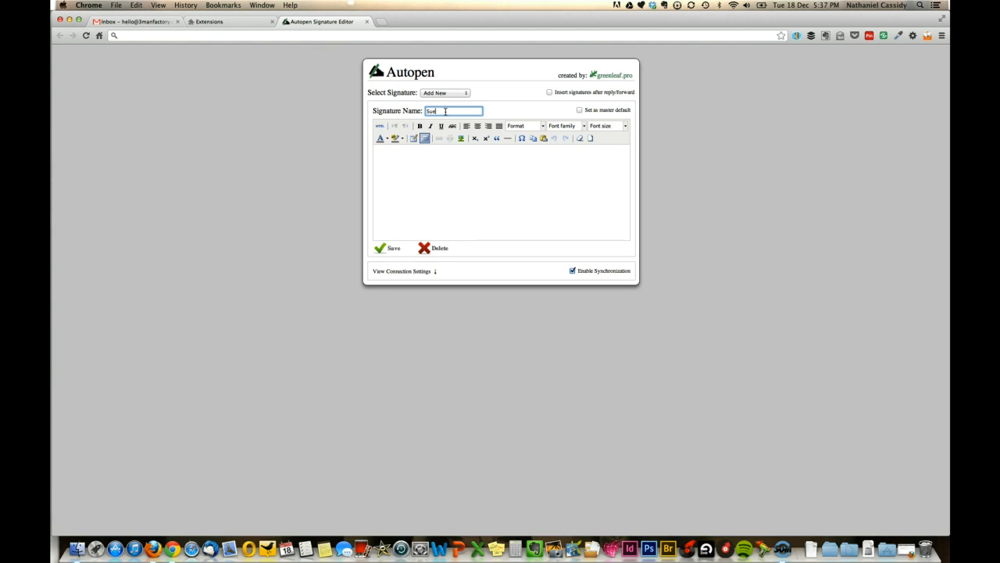
pyautogui.press('Backspace')
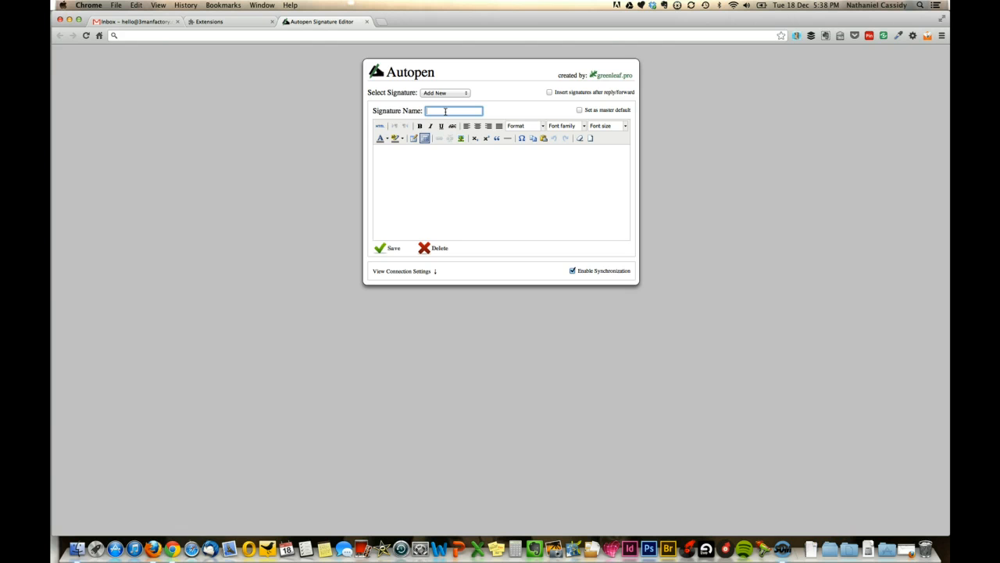
pyautogui.write('Michelle')
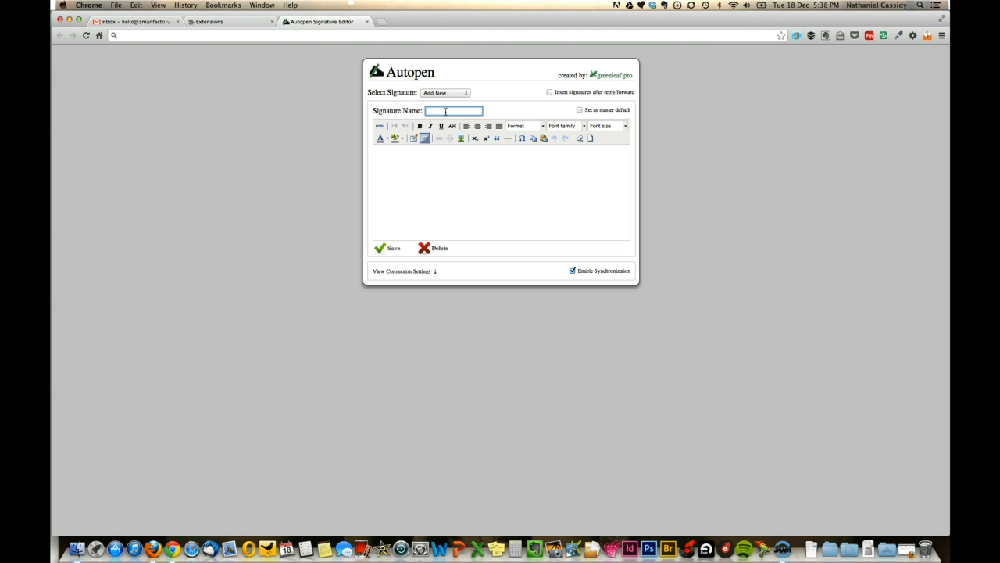
pyautogui.write('H')
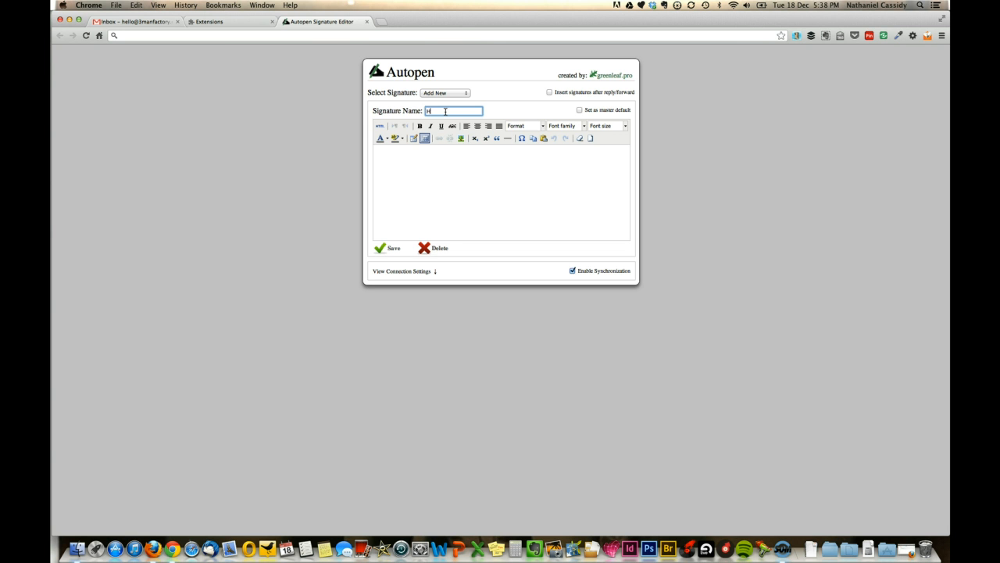
pyautogui.write('ello')
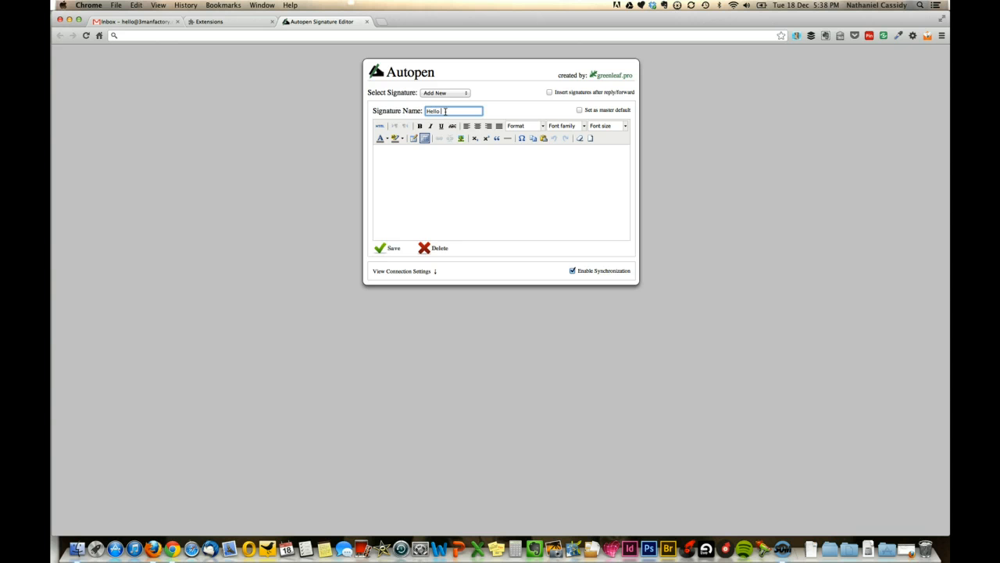
pyautogui.write('g')
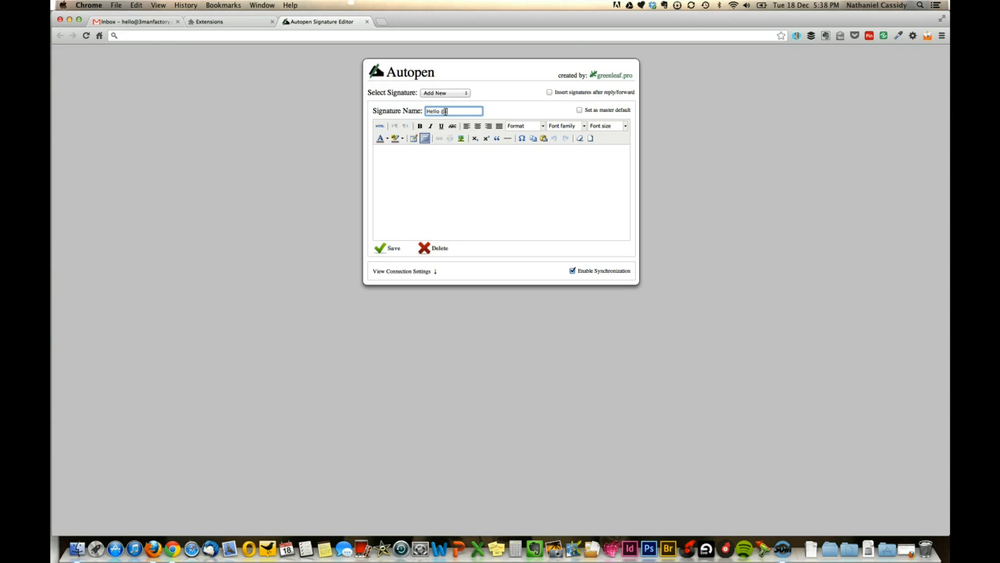
pyautogui.write('Emf')
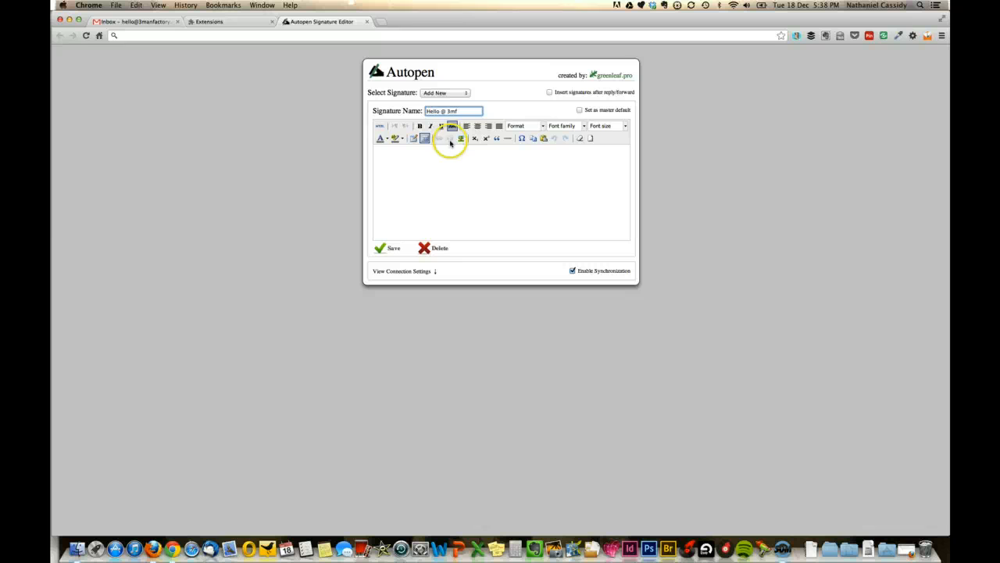
# Step: Put placeholder text in the signature body and switch to its HTML source editor
pyautogui.click(434, 172)
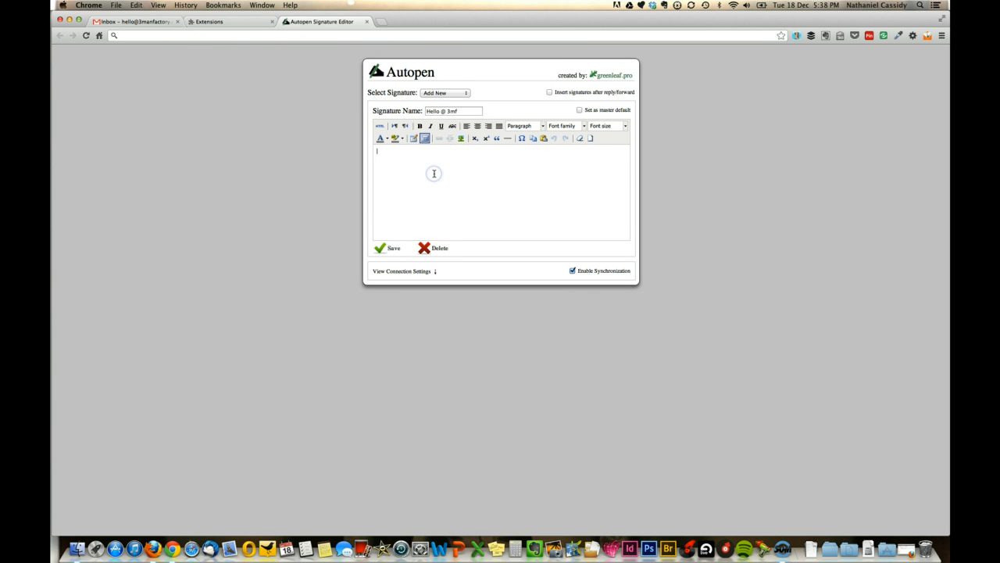
pyautogui.write('hfgfkdm')
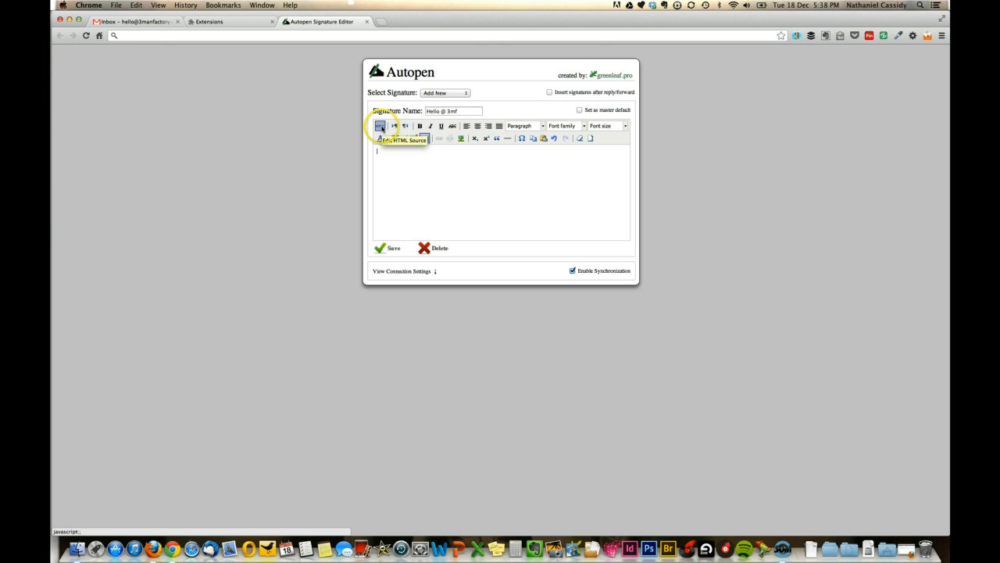
pyautogui.click(380, 125)
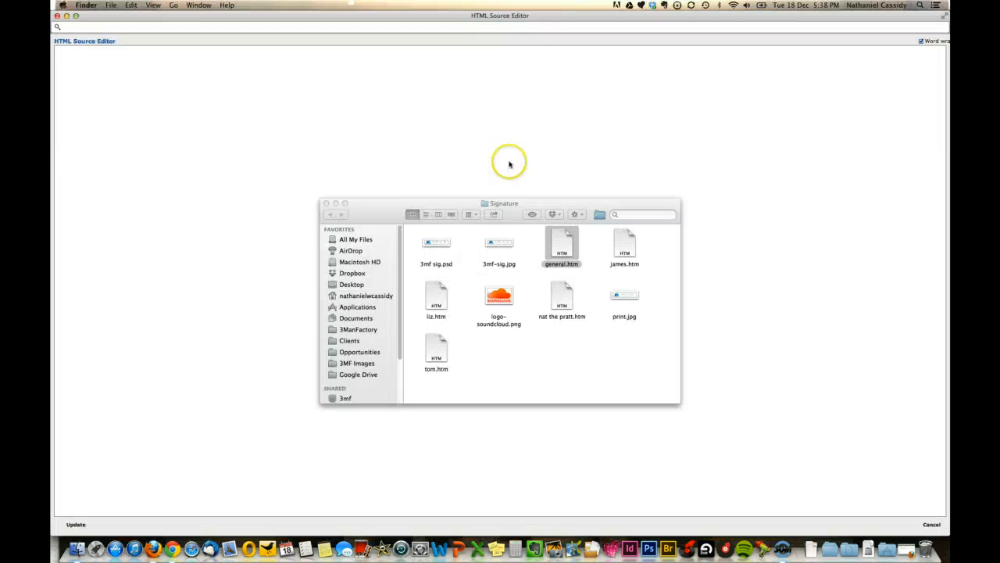
# Step: Open the general.htm signature file from Finder in Google Chrome
pyautogui.click(561, 243)
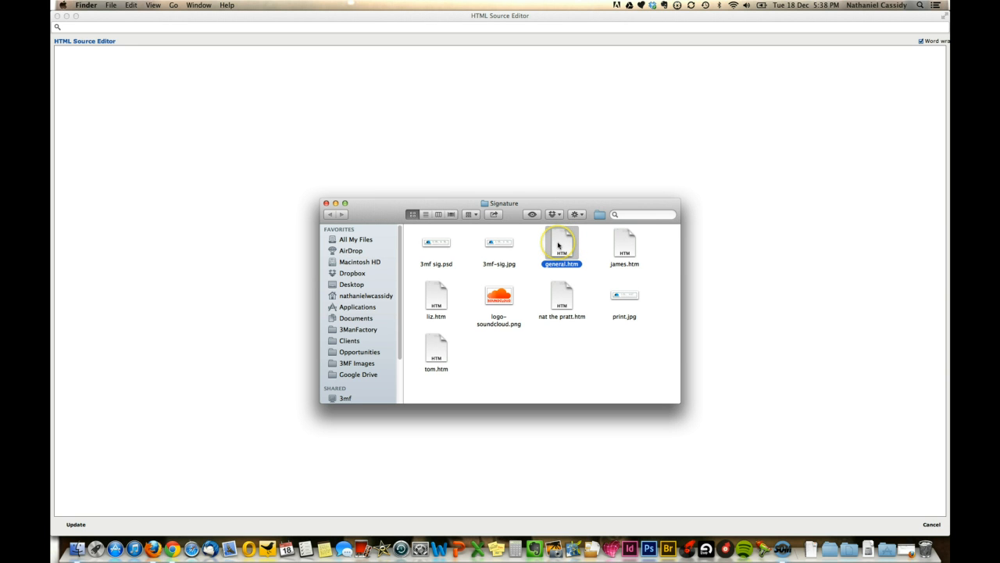
pyautogui.rightClick(561, 247)
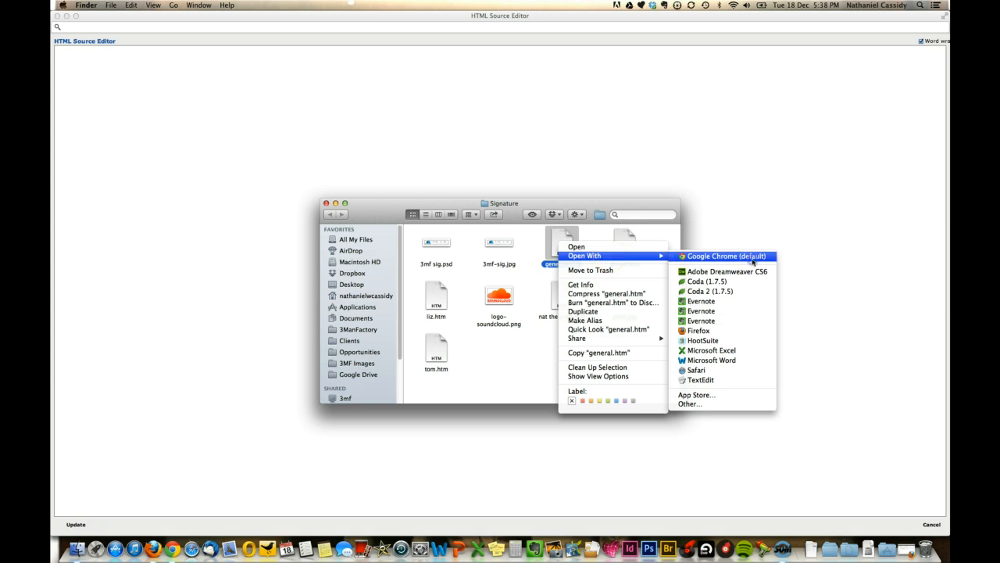
pyautogui.click(725, 257)
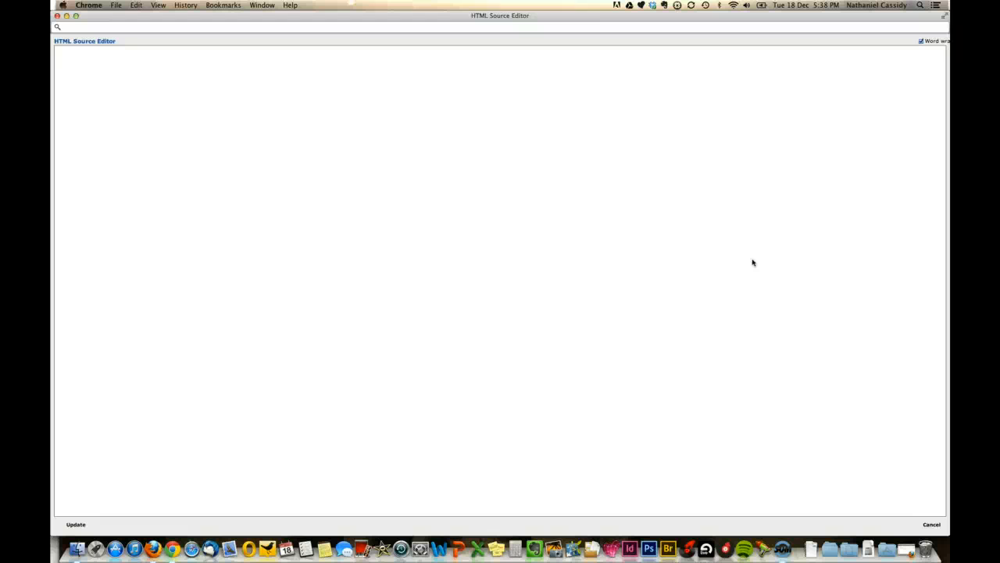
pyautogui.click(75, 525)
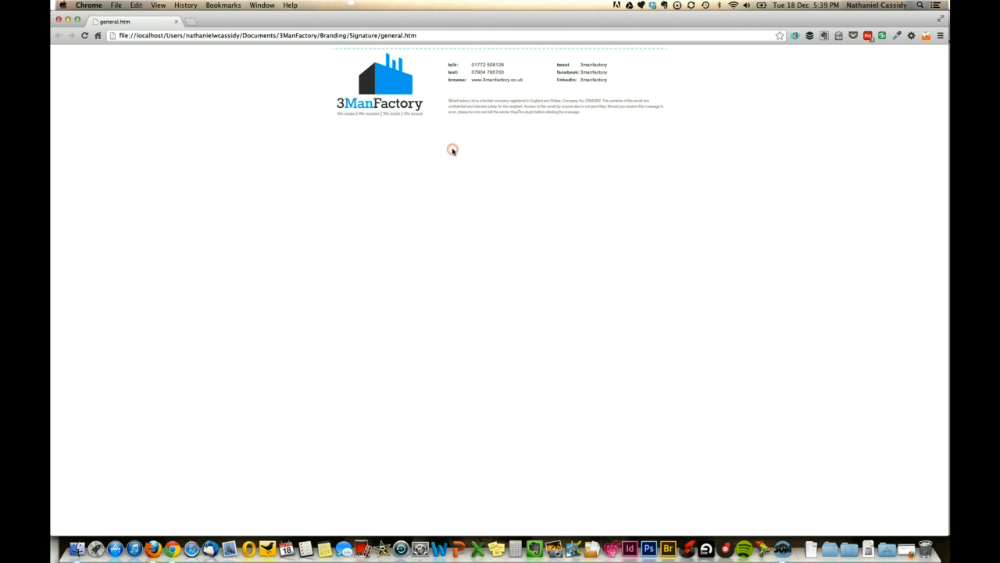
# Step: View the general.htm page source to copy the signature's table HTML into the editor
pyautogui.rightClick(452, 150)
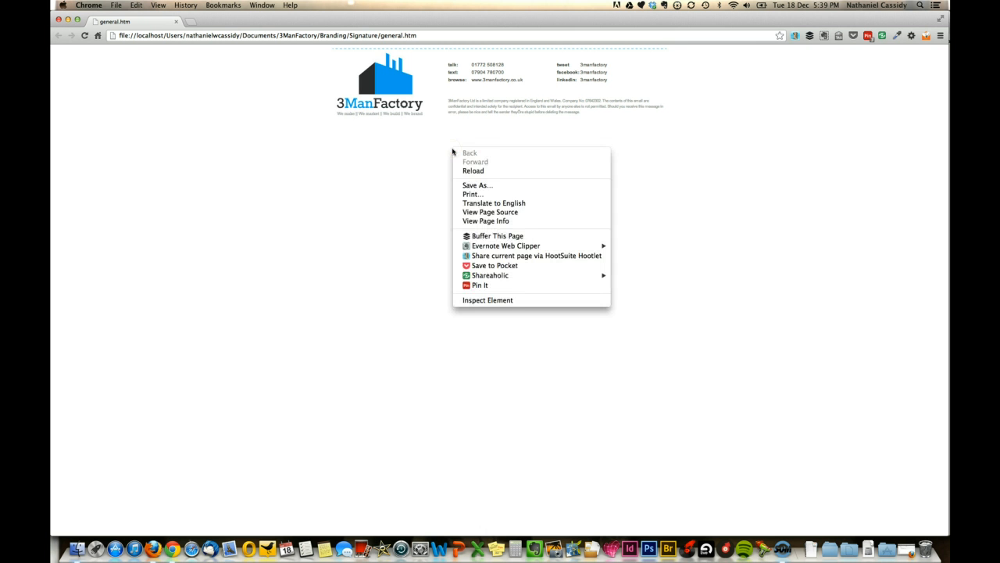
pyautogui.moveTo(500, 212)
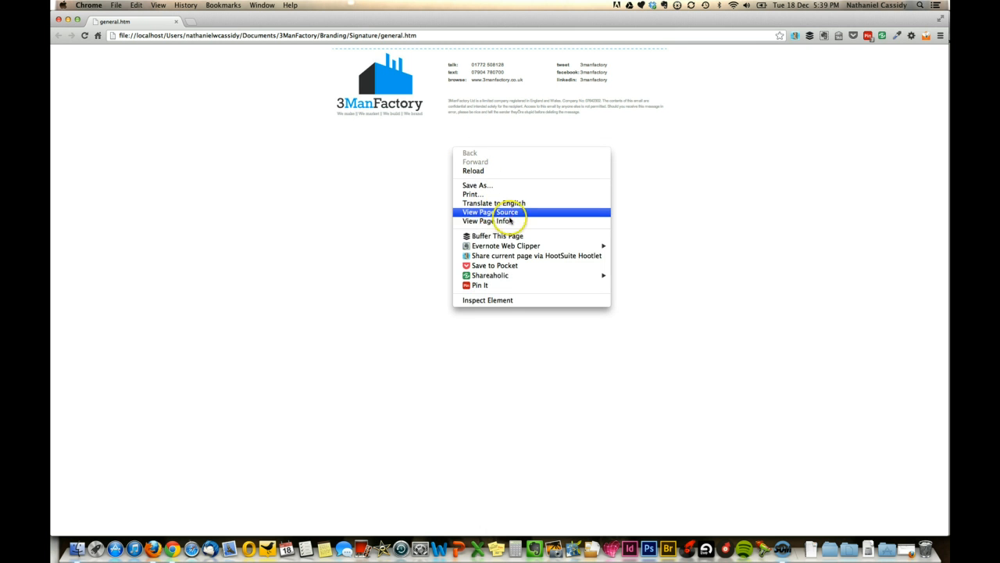
pyautogui.click(490, 213)
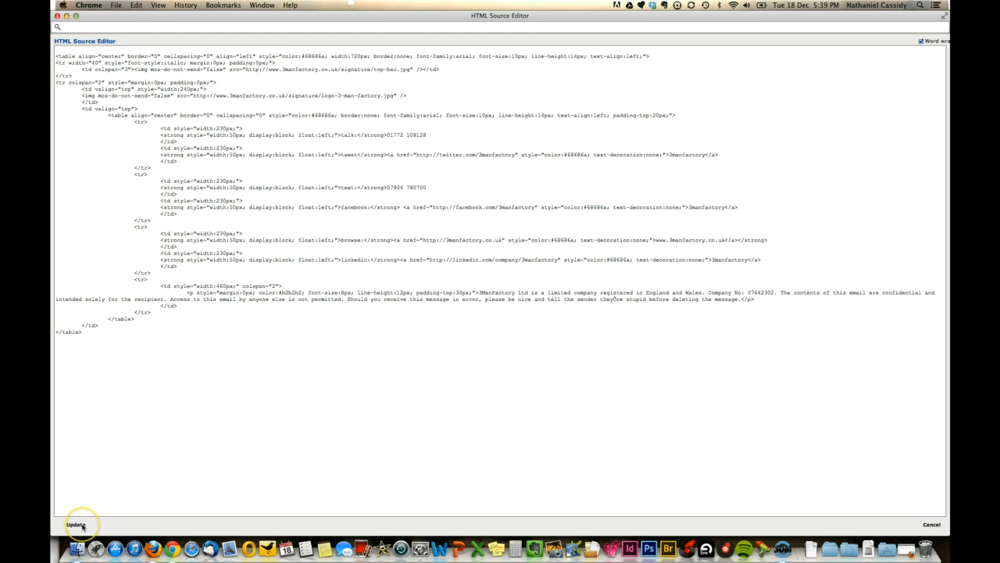
# Step: Update and save the Hello @ 3mf signature, confirm, and return to the Gmail inbox
pyautogui.click(75, 525)
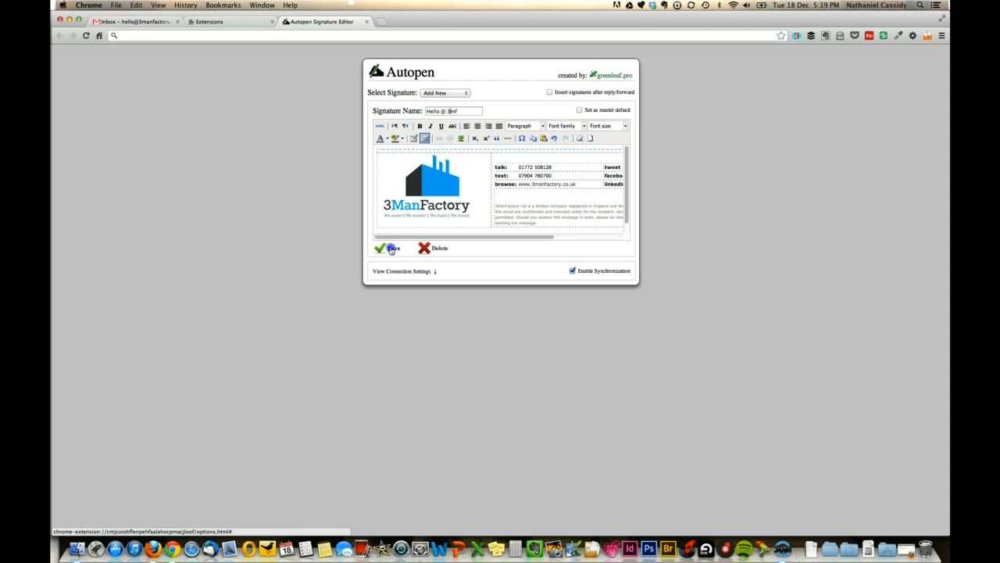
pyautogui.click(389, 247)
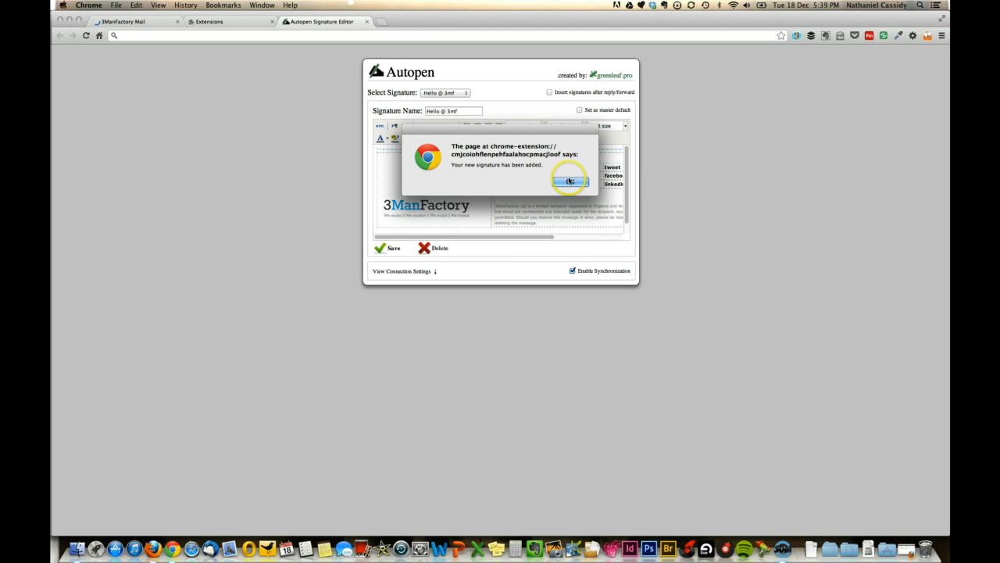
pyautogui.click(570, 181)
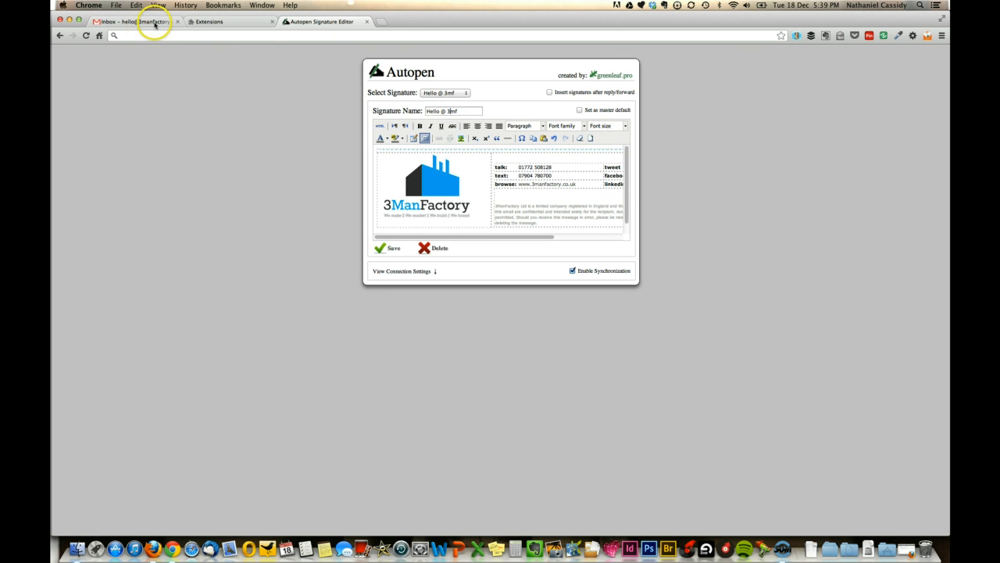
pyautogui.click(137, 22)
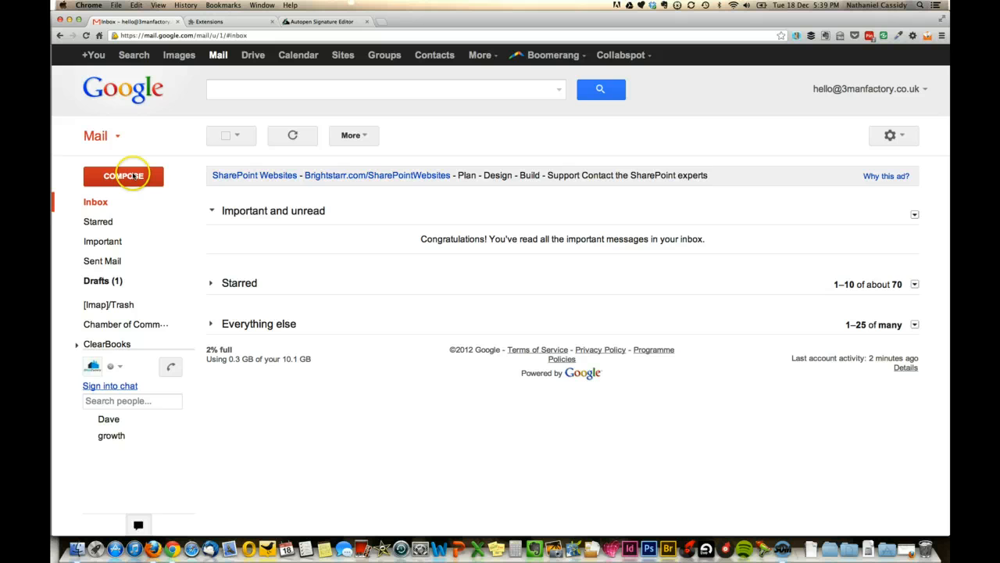
# Step: Compose a new message and insert the Hello @ 3mf signature via Quick Signature Insert
pyautogui.click(122, 175)
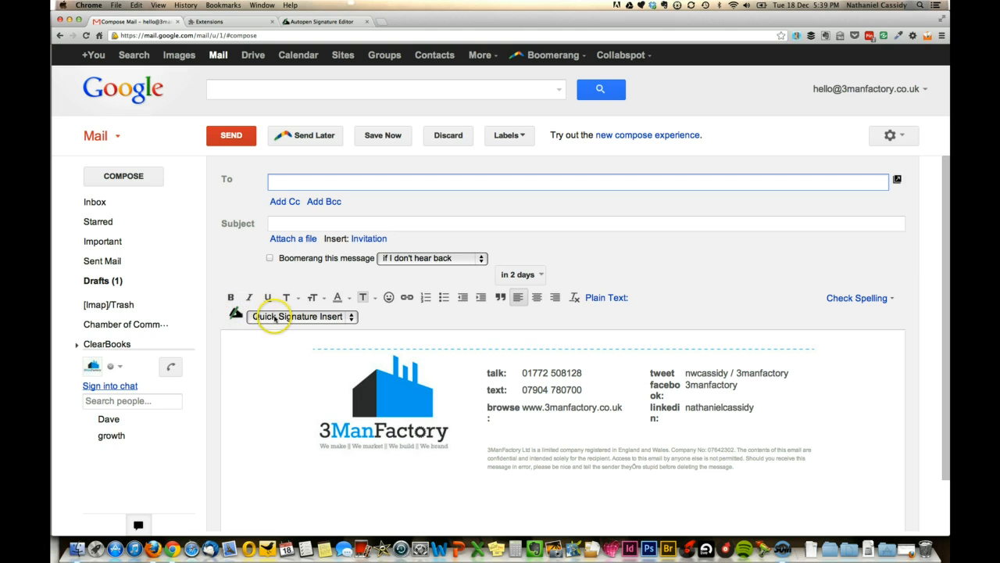
pyautogui.click(304, 316)
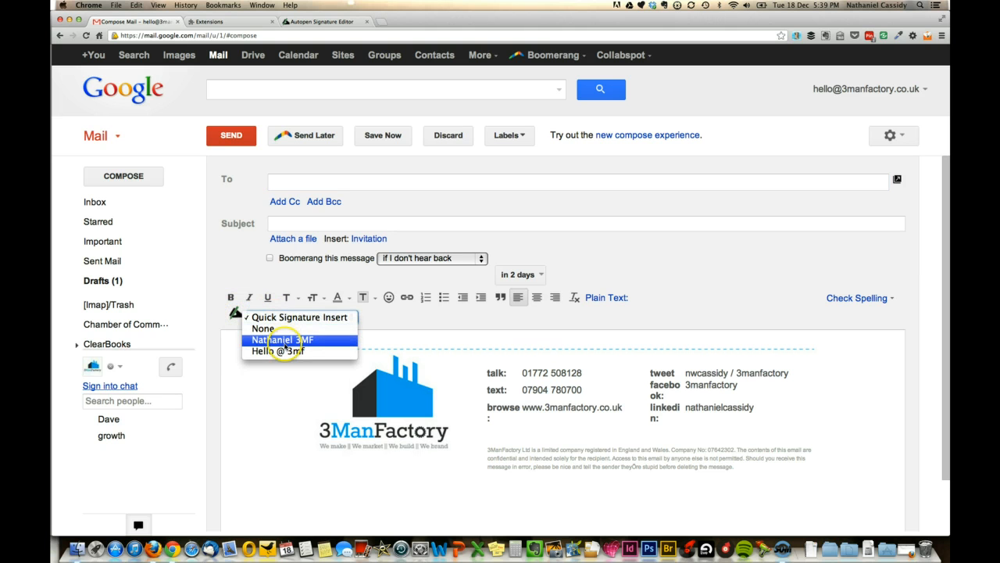
pyautogui.click(262, 328)
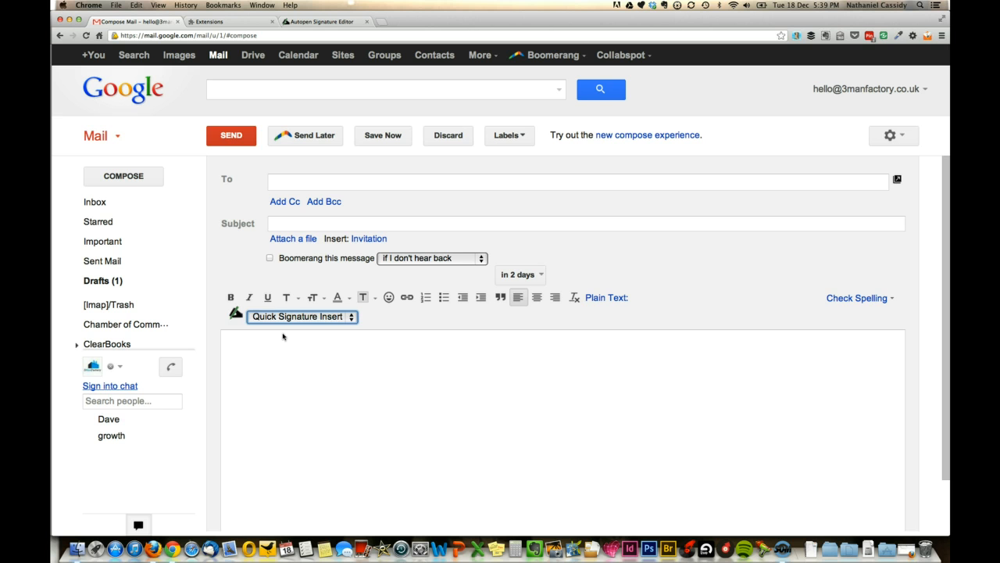
pyautogui.click(302, 316)
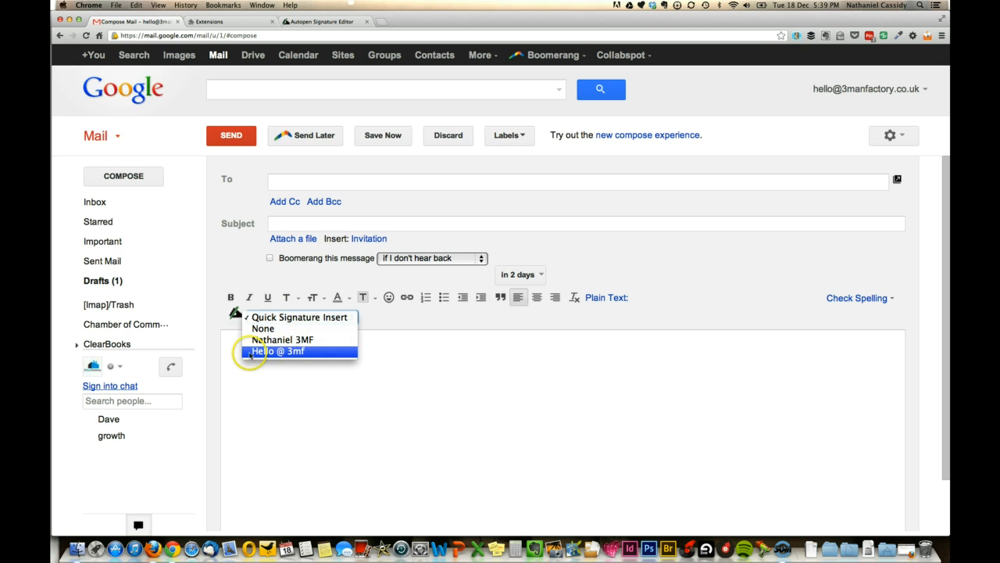
pyautogui.click(280, 350)
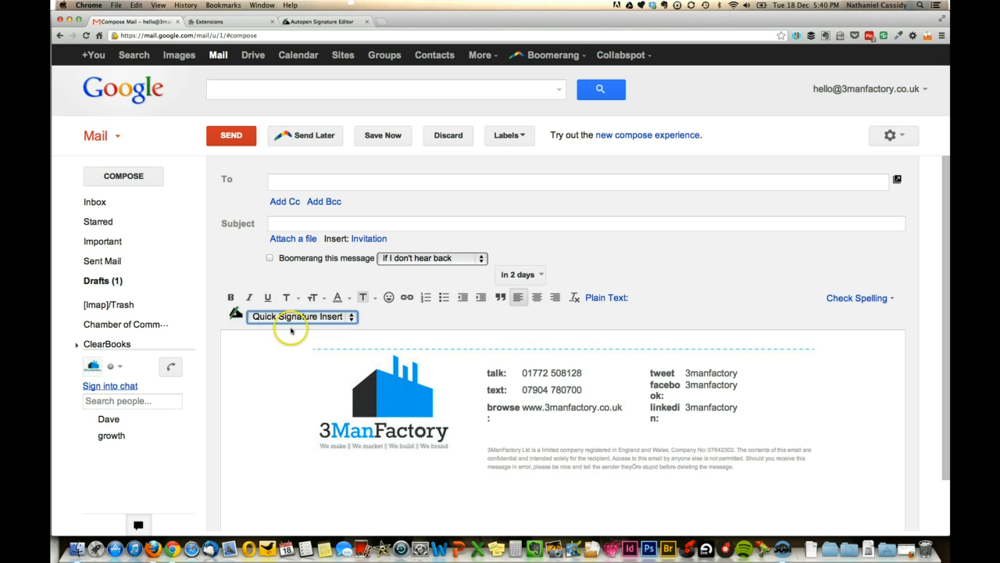